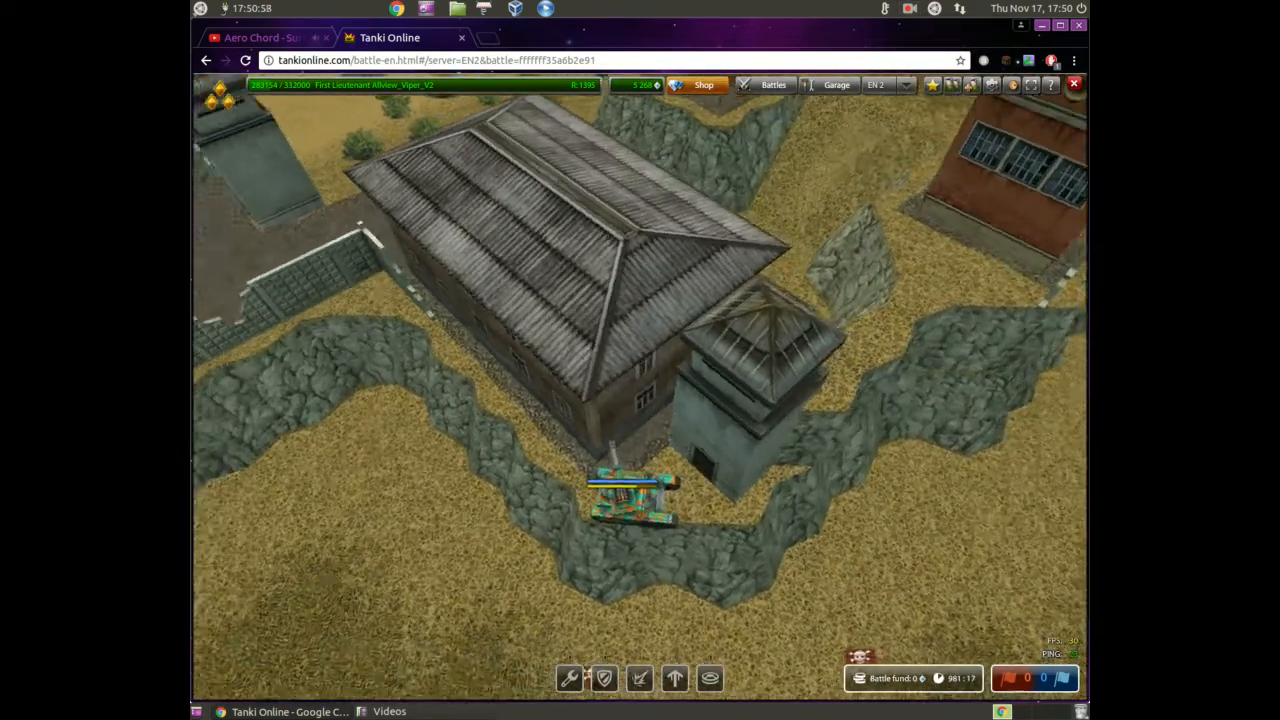
# - Bring up the screen recorder menu with its Pause, Finish and Quit recording options
pyautogui.click(908, 8)
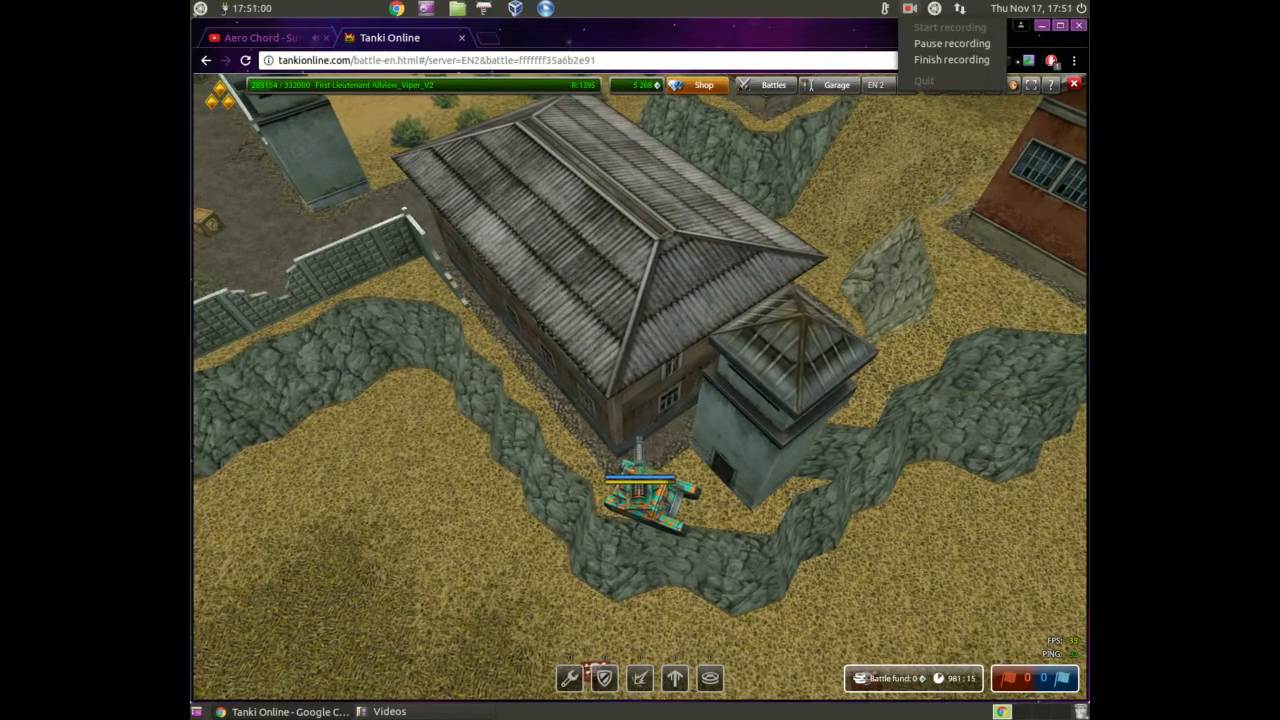